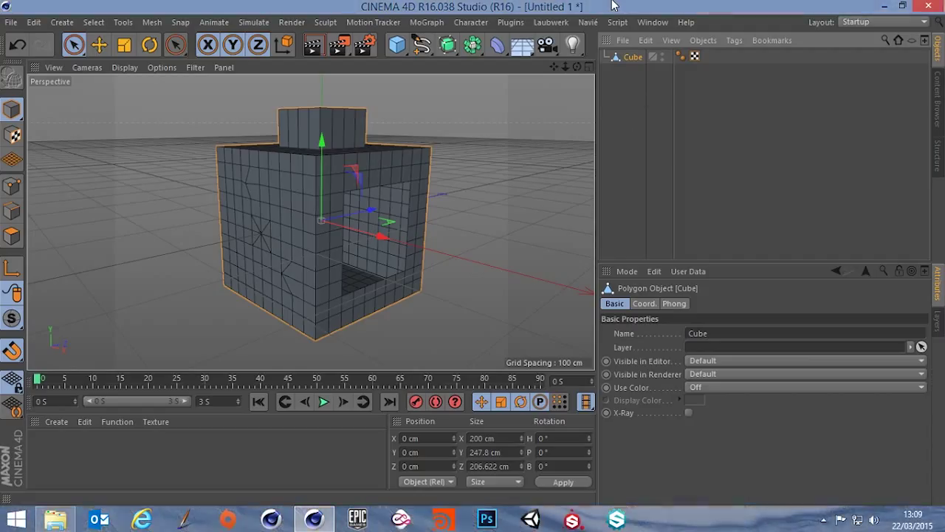
{"action": "mouse_move", "coordinate": [637, 109]}
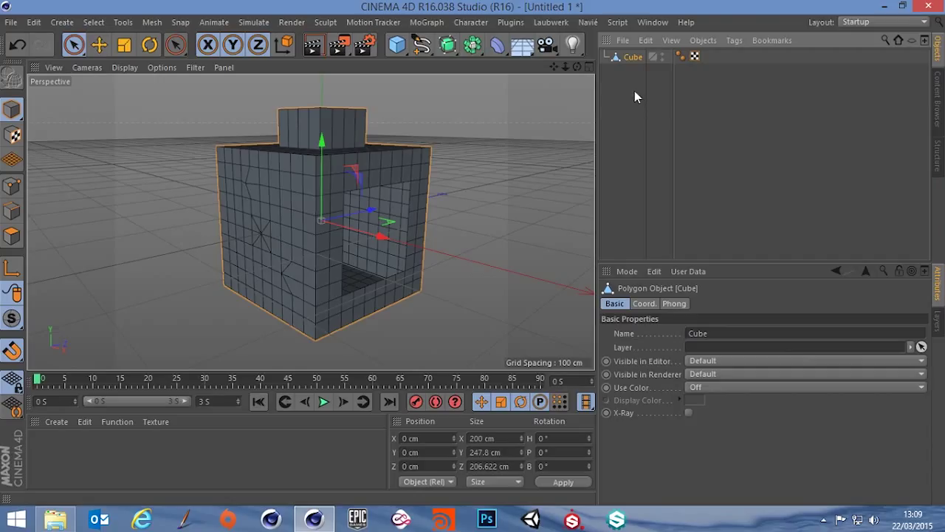
{"action": "mouse_move", "coordinate": [632, 92]}
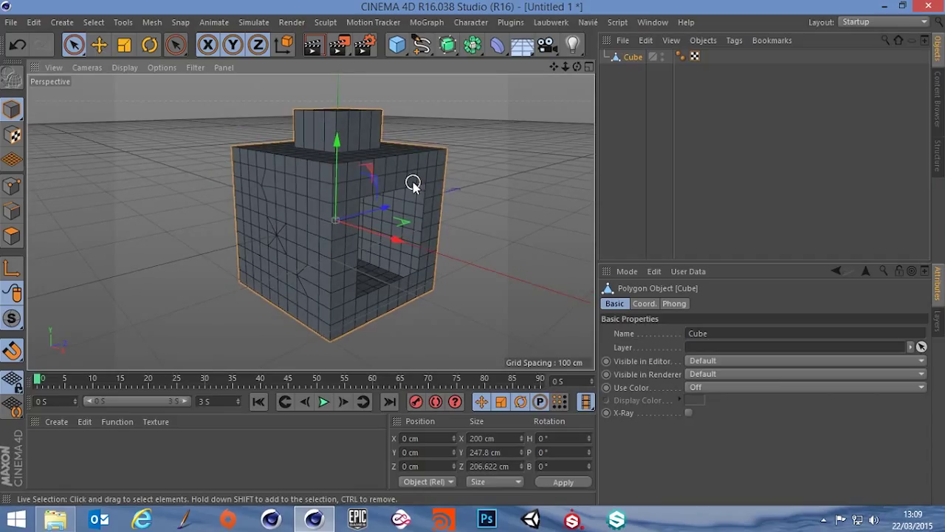
{"action": "mouse_move", "coordinate": [415, 183]}
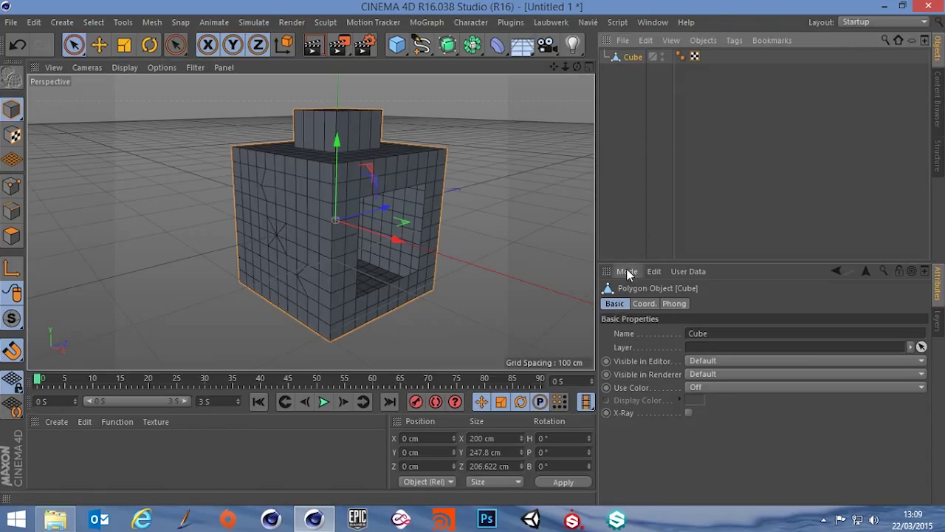
Enable Mesh Check in the Modeling settings so the cube's 25 isolated points are flagged
{"action": "left_click", "coordinate": [626, 271]}
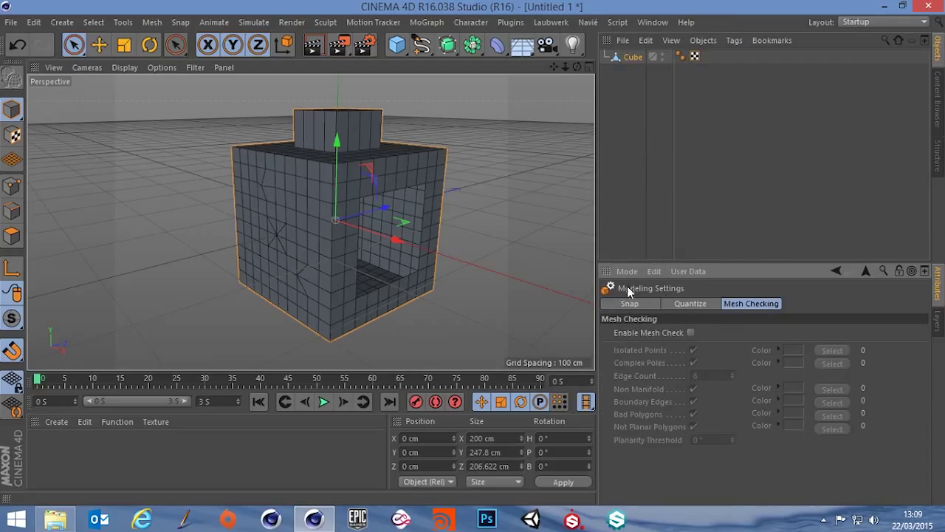
{"action": "mouse_move", "coordinate": [727, 228]}
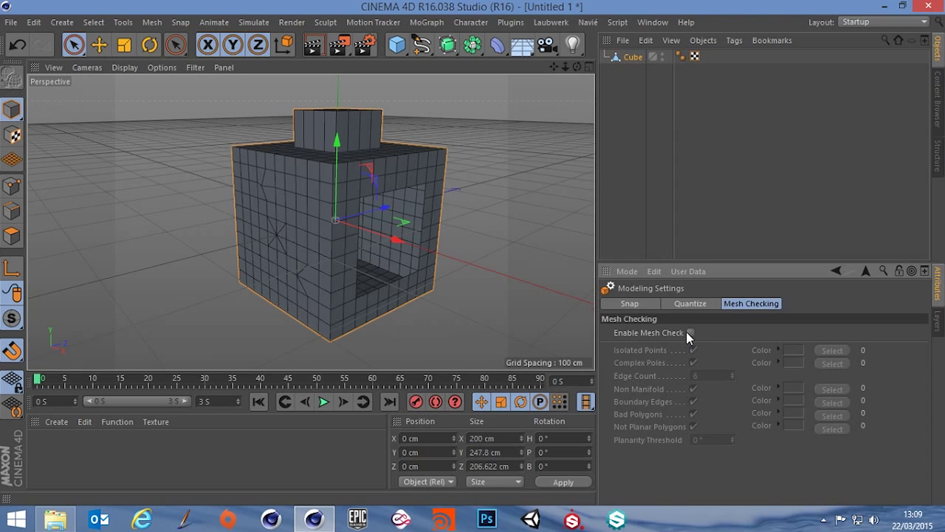
{"action": "left_click", "coordinate": [691, 332]}
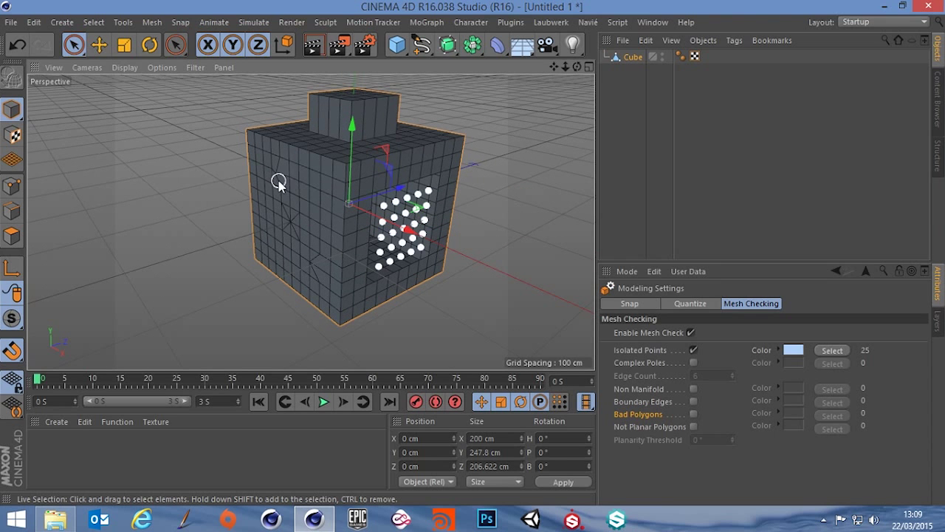
{"action": "mouse_move", "coordinate": [302, 197]}
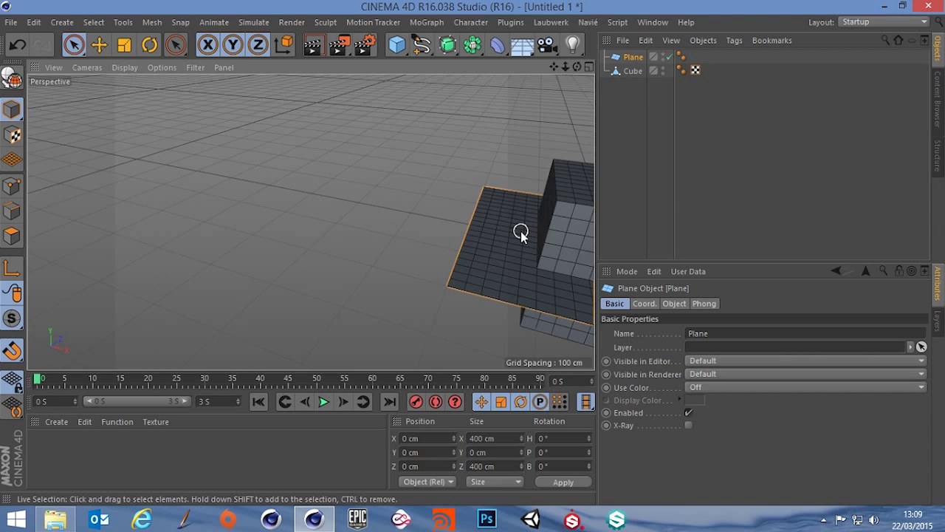
Move the new plane aside, make it editable and switch to Points mode
{"action": "left_click_drag", "start_coordinate": [519, 234], "coordinate": [310, 210]}
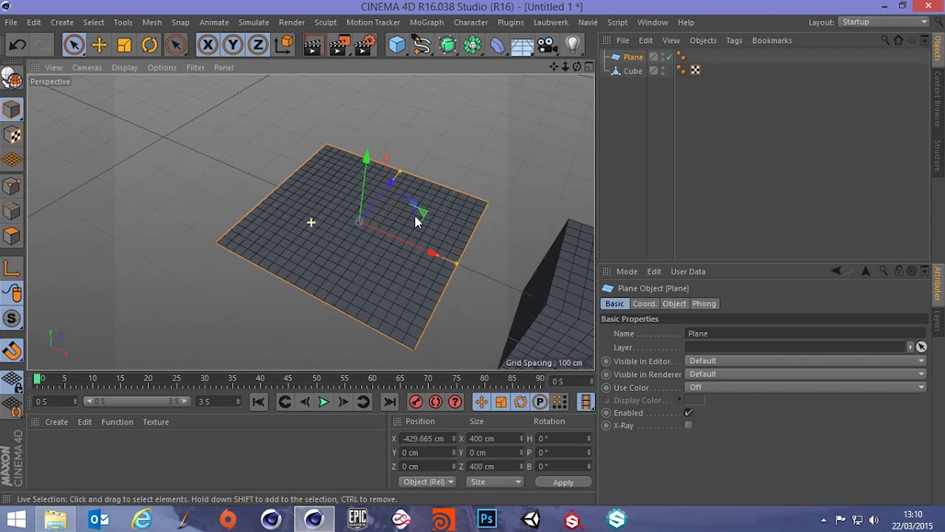
{"action": "left_click", "coordinate": [11, 236]}
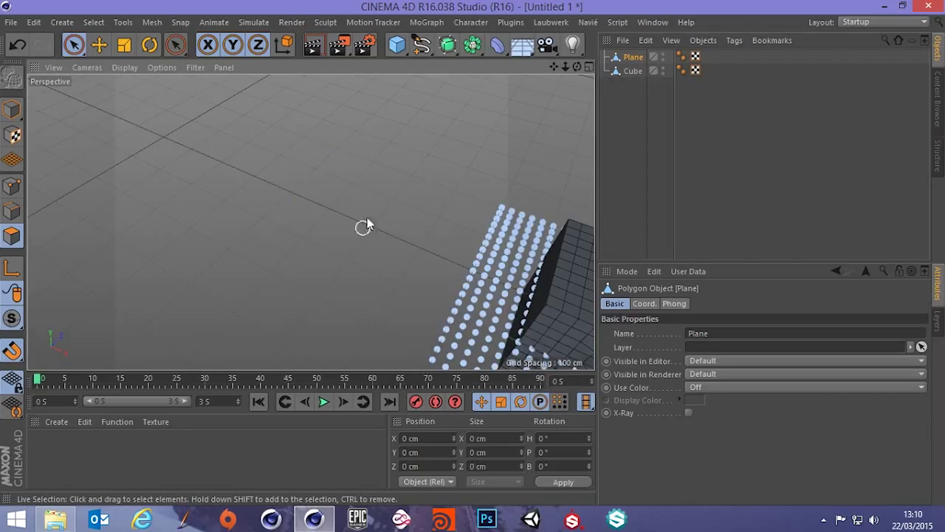
{"action": "mouse_move", "coordinate": [555, 118]}
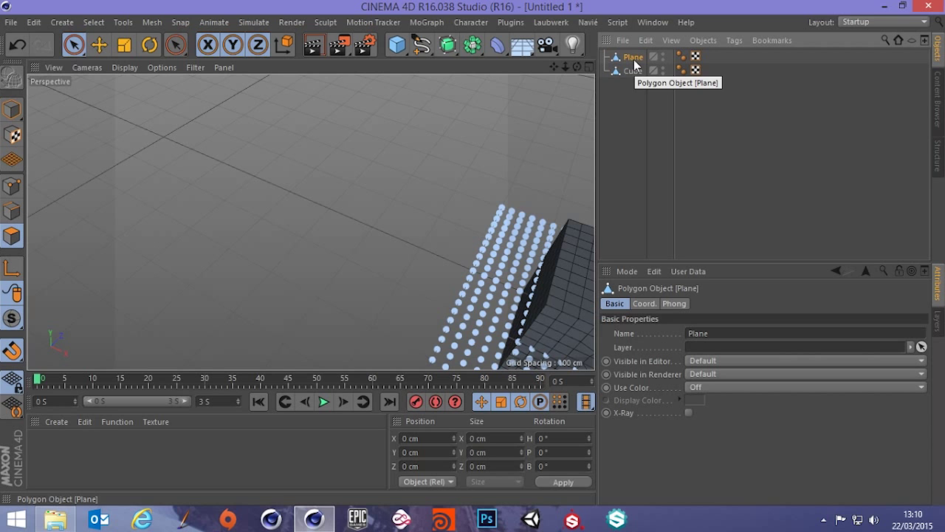
{"action": "mouse_move", "coordinate": [12, 110]}
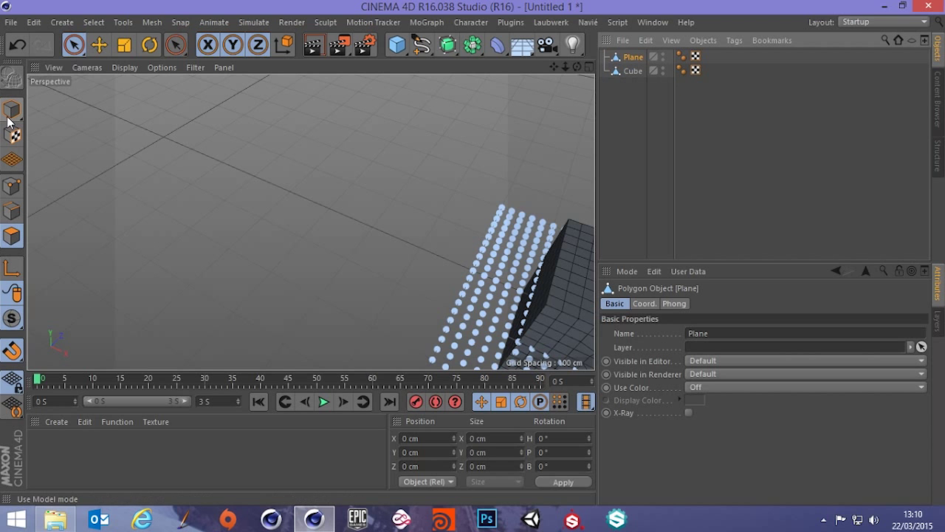
{"action": "left_click", "coordinate": [12, 109]}
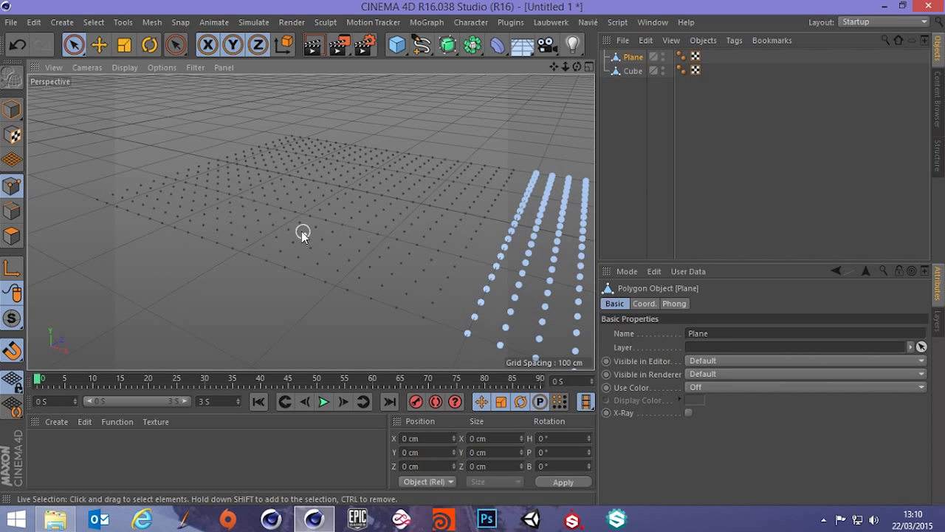
{"action": "mouse_move", "coordinate": [390, 266]}
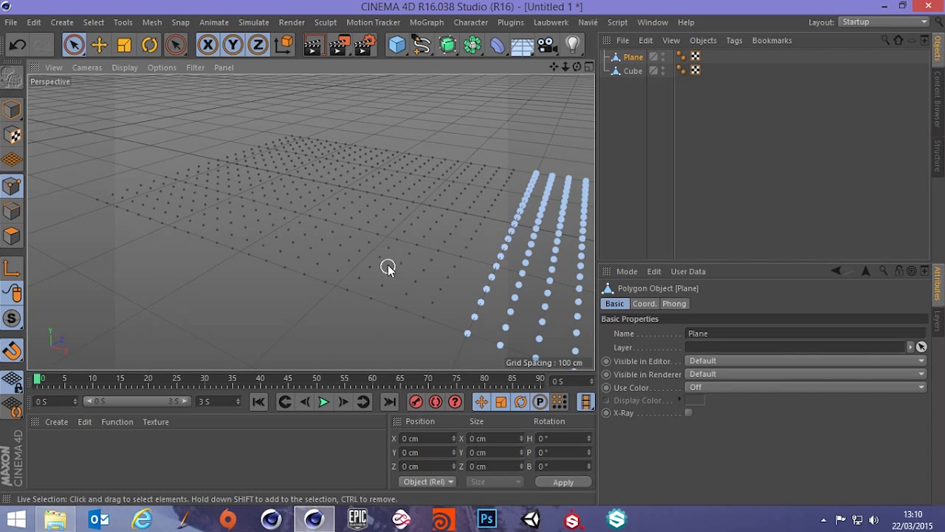
{"action": "mouse_move", "coordinate": [423, 311]}
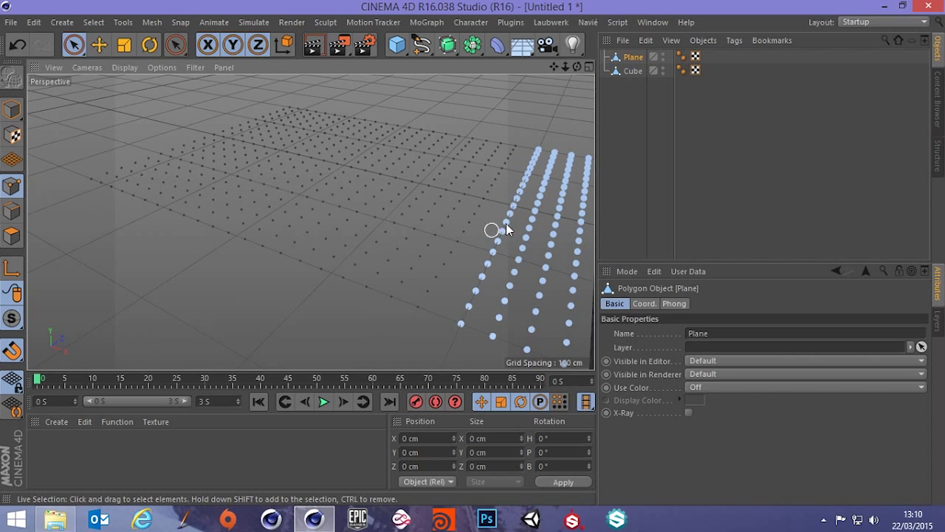
{"action": "mouse_move", "coordinate": [632, 56]}
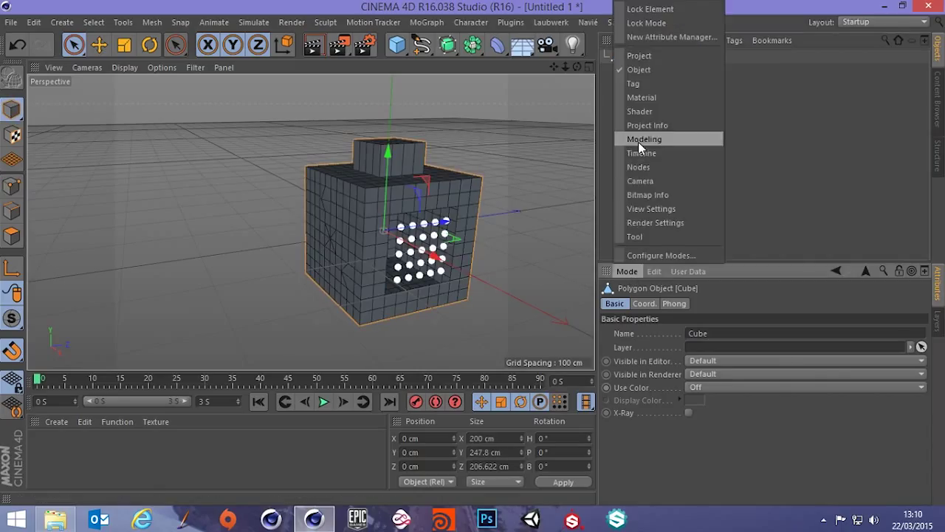
Reopen the Modeling settings to show the Mesh Checking tab with 25 isolated points
{"action": "left_click", "coordinate": [644, 139]}
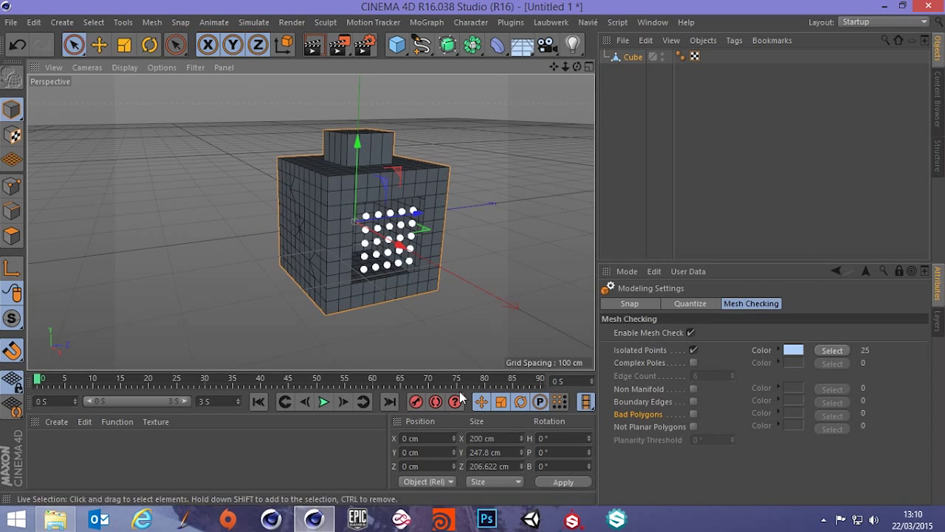
{"action": "mouse_move", "coordinate": [835, 322]}
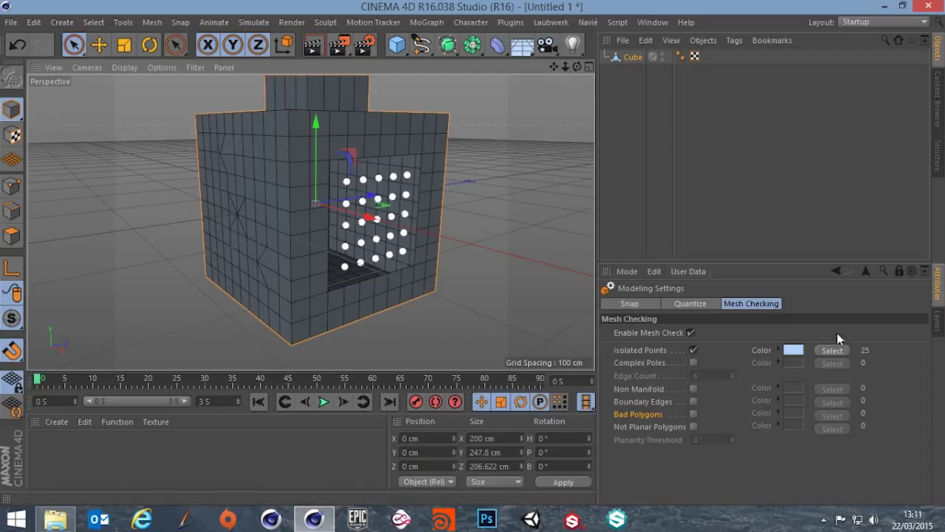
{"action": "mouse_move", "coordinate": [866, 356]}
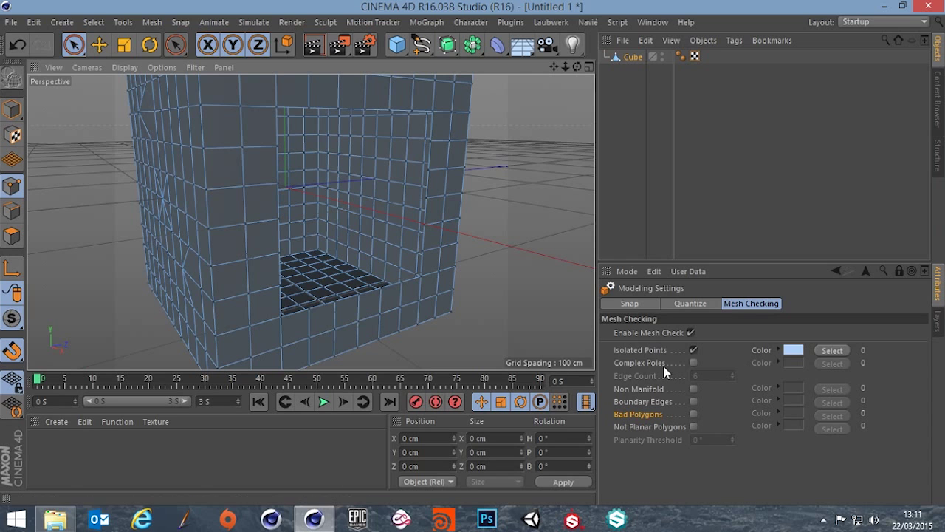
{"action": "mouse_move", "coordinate": [642, 369]}
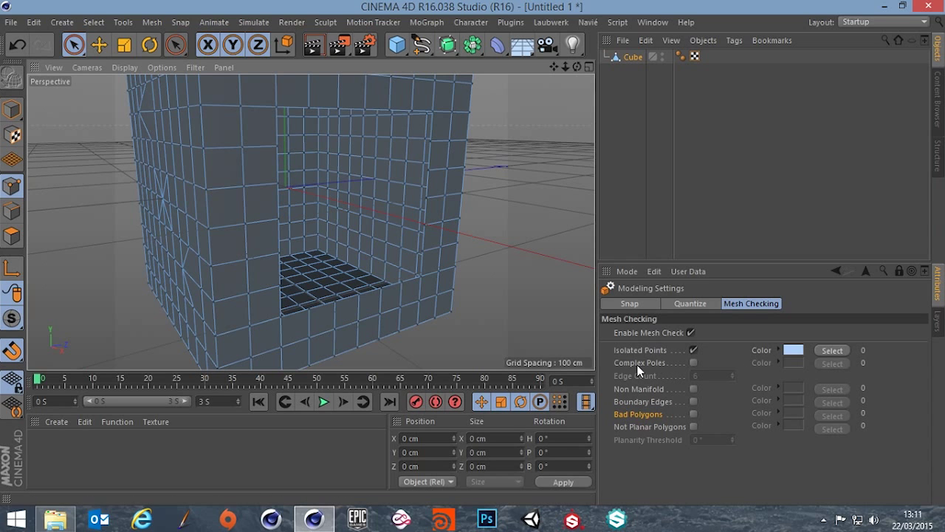
Tick Complex Poles checking and cancel out of its colour swatch unchanged
{"action": "left_click", "coordinate": [692, 362]}
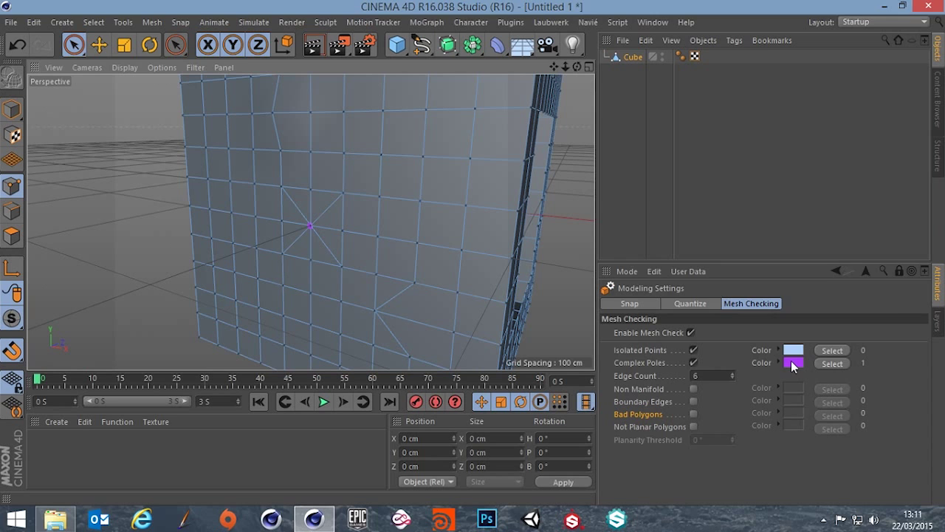
{"action": "left_click", "coordinate": [793, 364]}
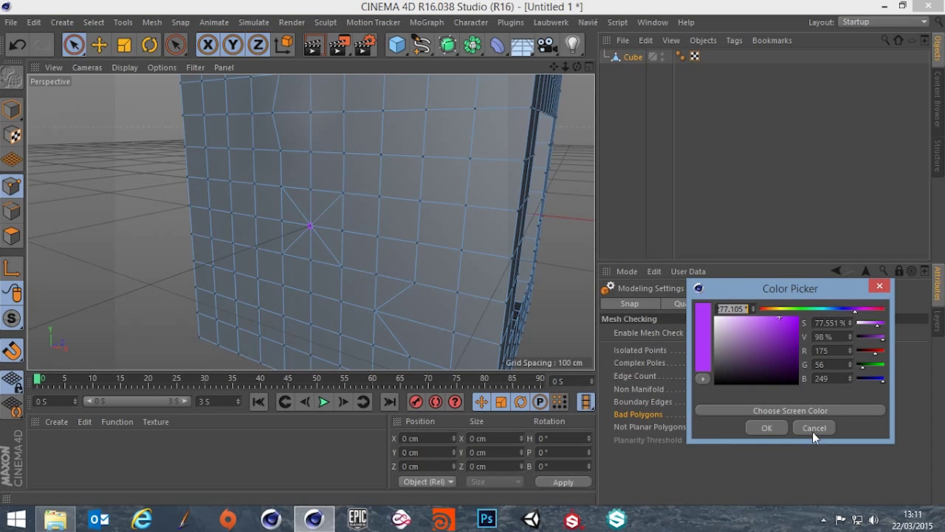
{"action": "left_click", "coordinate": [812, 427]}
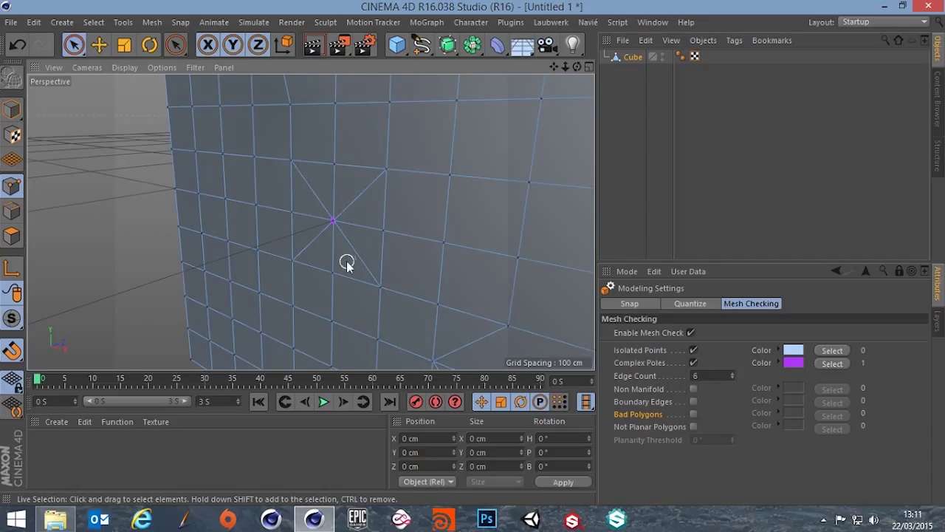
{"action": "mouse_move", "coordinate": [372, 239]}
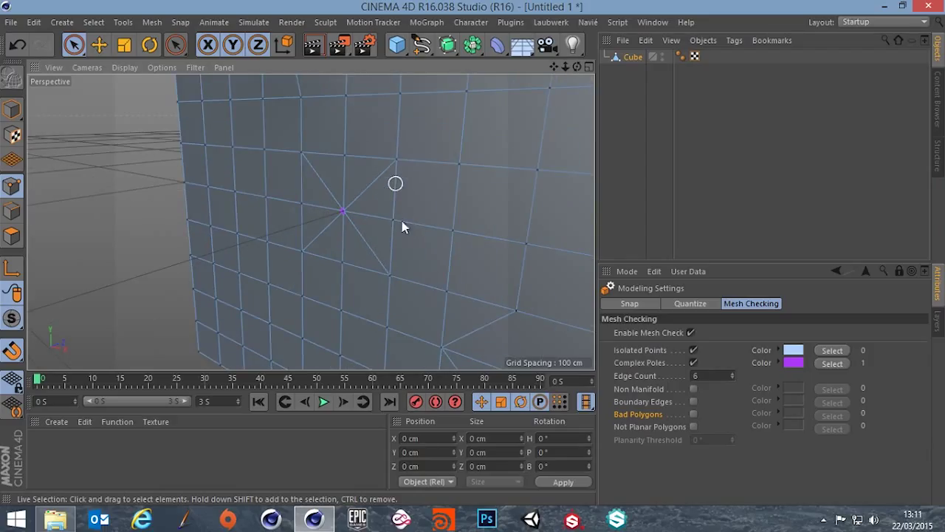
{"action": "mouse_move", "coordinate": [366, 213]}
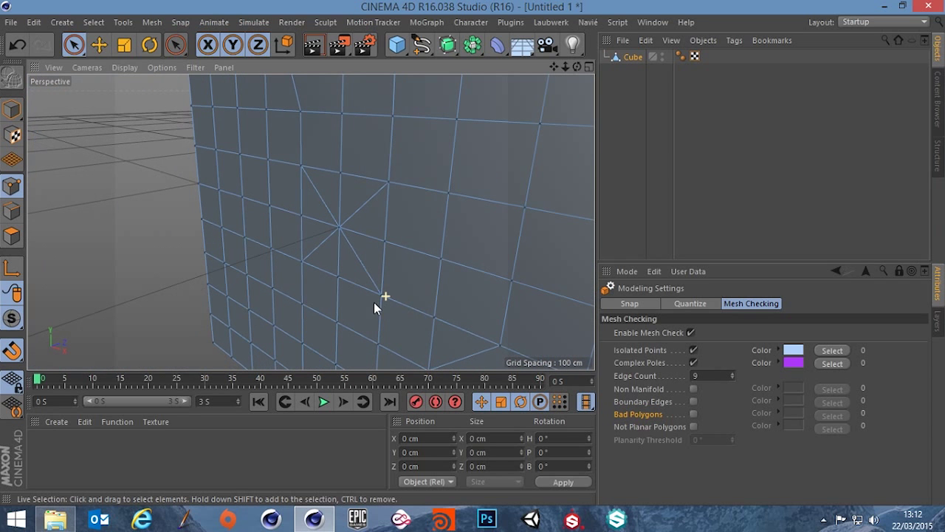
{"action": "mouse_move", "coordinate": [736, 384]}
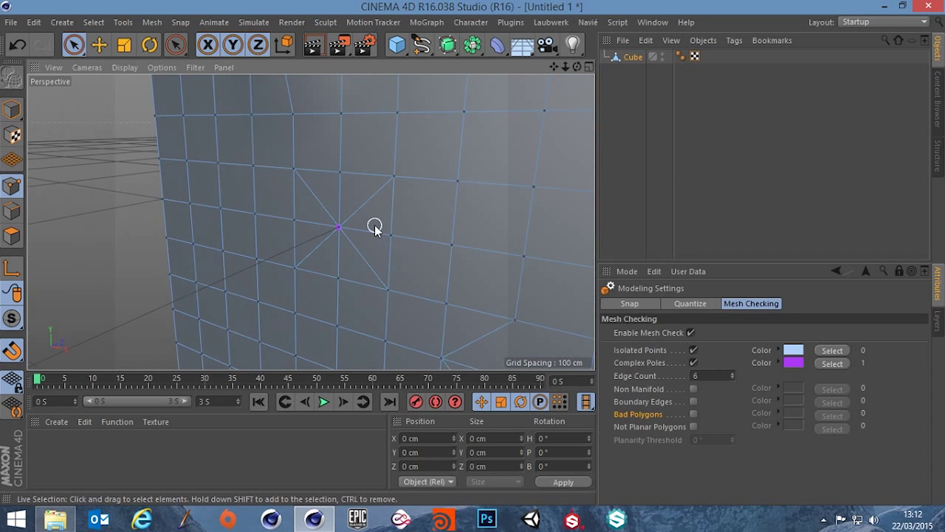
Select the edges meeting at the complex pole and dissolve them
{"action": "left_click", "coordinate": [12, 214]}
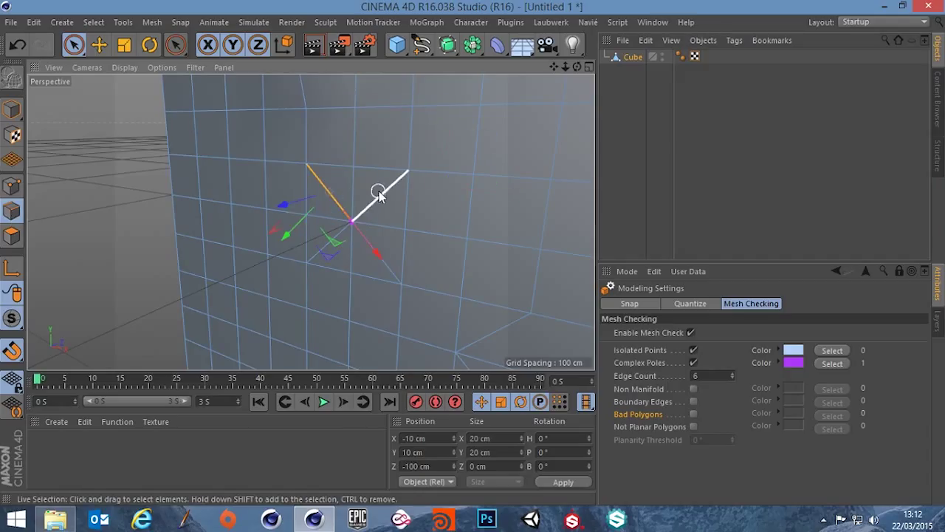
{"action": "left_click_drag", "start_coordinate": [378, 195], "coordinate": [383, 260]}
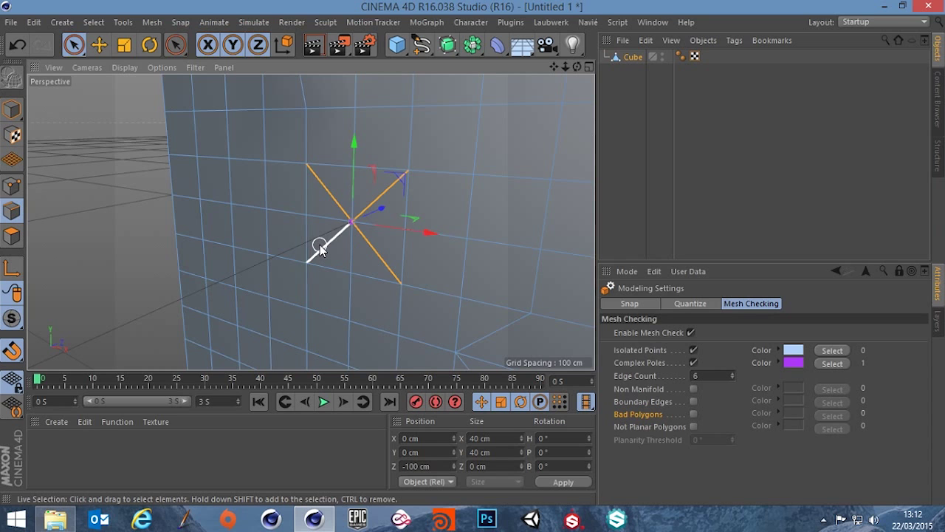
{"action": "mouse_move", "coordinate": [156, 170]}
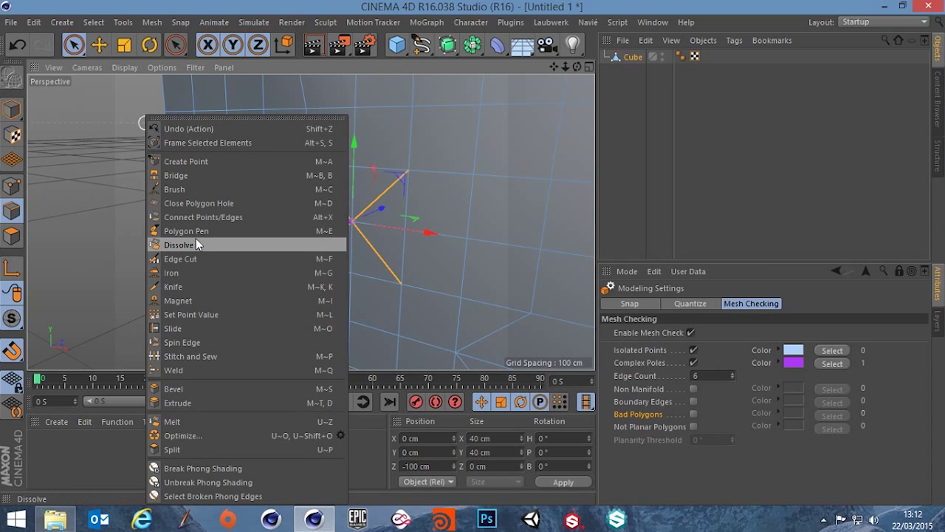
{"action": "left_click", "coordinate": [179, 245]}
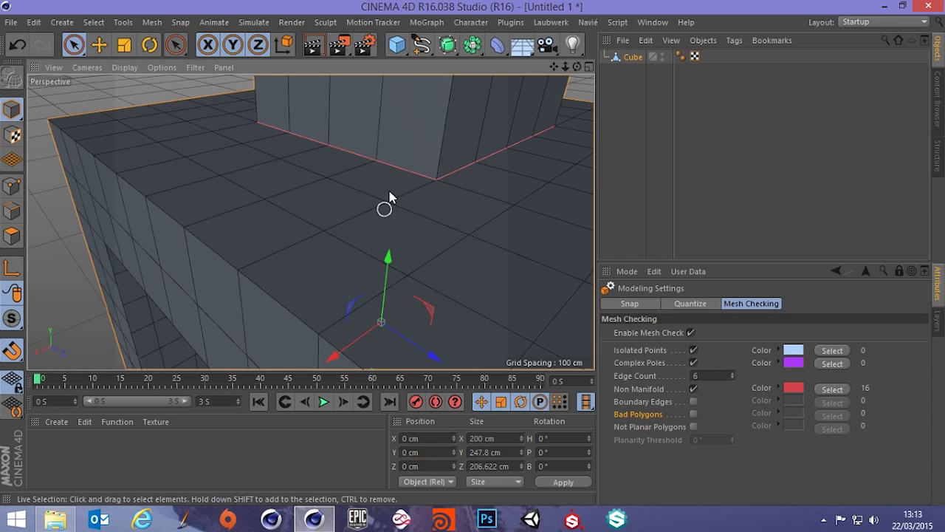
{"action": "mouse_move", "coordinate": [396, 174]}
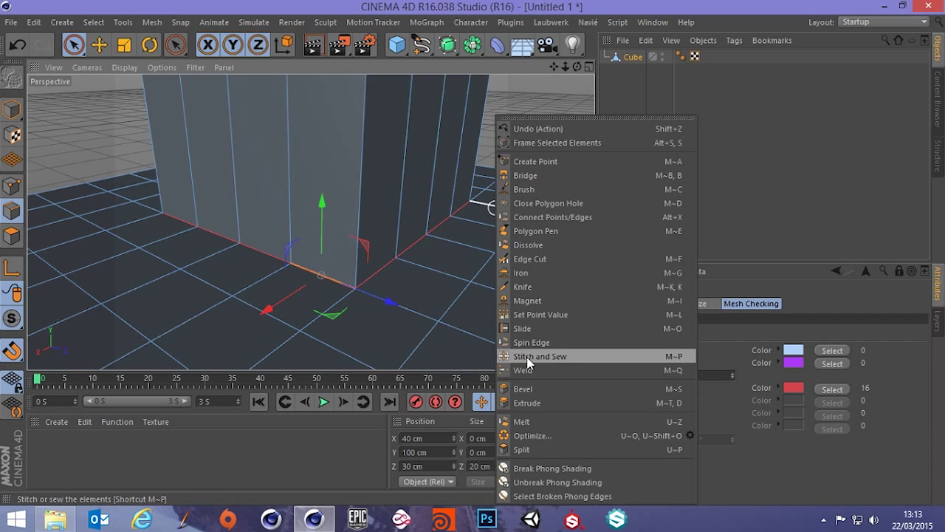
{"action": "mouse_move", "coordinate": [528, 401]}
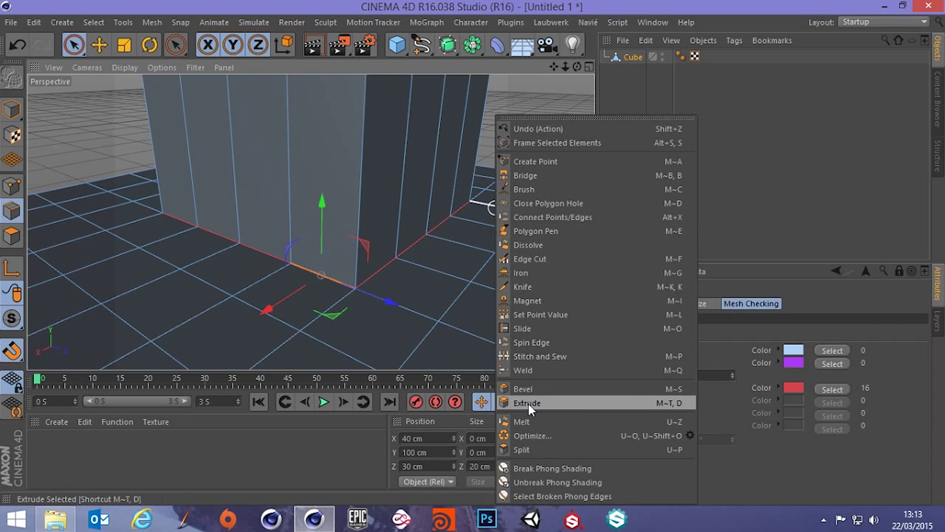
Extrude the selected edges at the raised block's base, dropping non-manifold edges to 13
{"action": "left_click", "coordinate": [528, 401]}
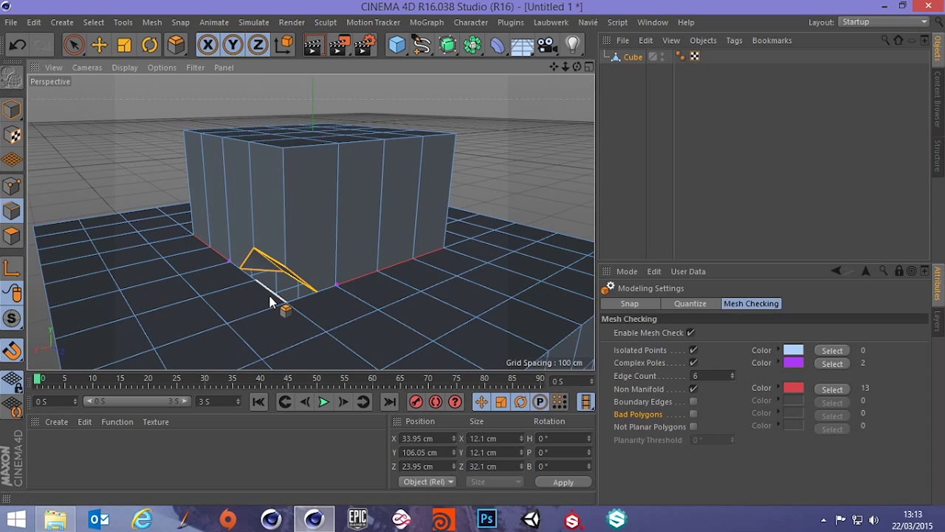
Undo the extrude, fix the block's shared edges to zero non-manifold, and return to Model mode
{"action": "left_click_drag", "start_coordinate": [273, 303], "coordinate": [355, 328]}
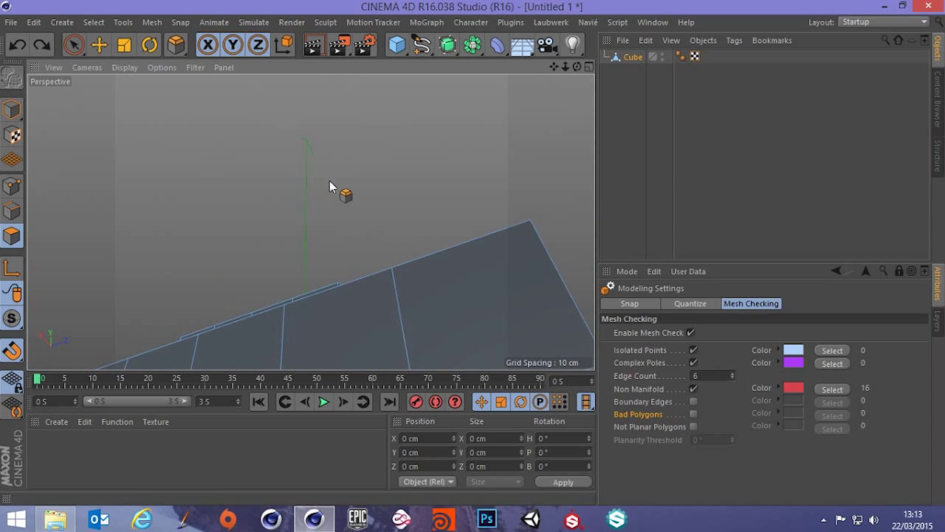
{"action": "left_click", "coordinate": [74, 45]}
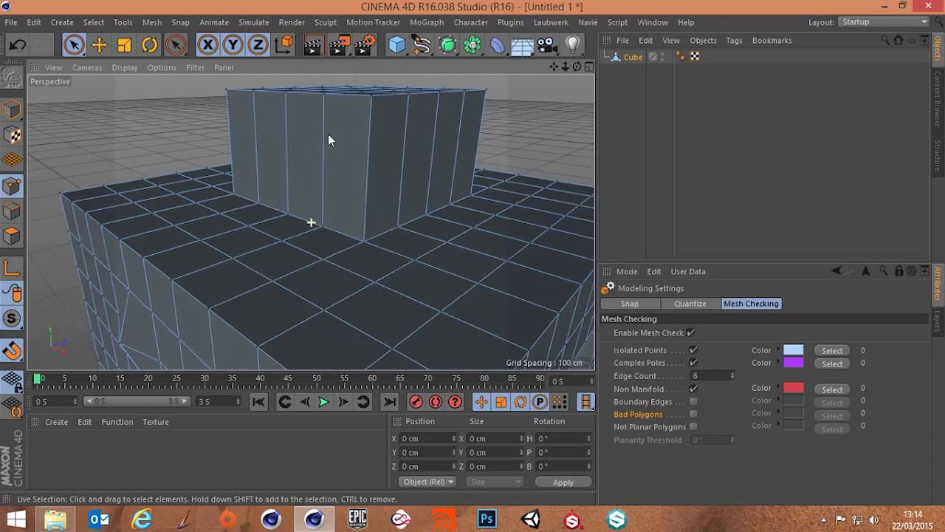
{"action": "left_click", "coordinate": [12, 111]}
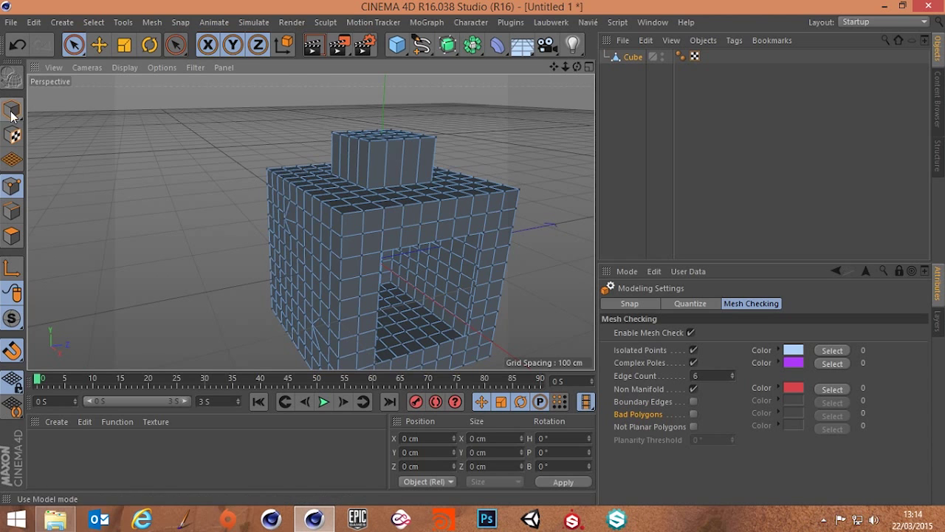
Enable Boundary Edges checking and orbit around the cube's front opening
{"action": "left_click", "coordinate": [694, 401]}
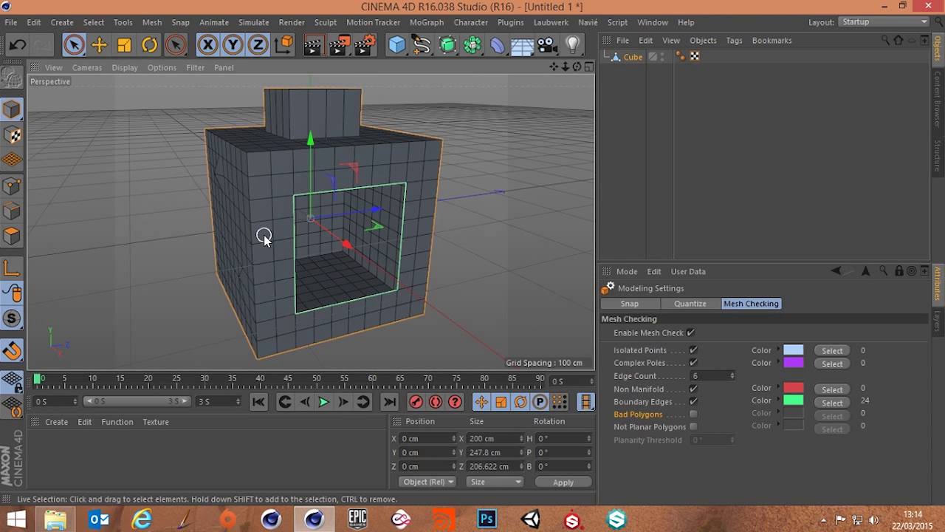
{"action": "left_click_drag", "start_coordinate": [265, 236], "coordinate": [355, 245]}
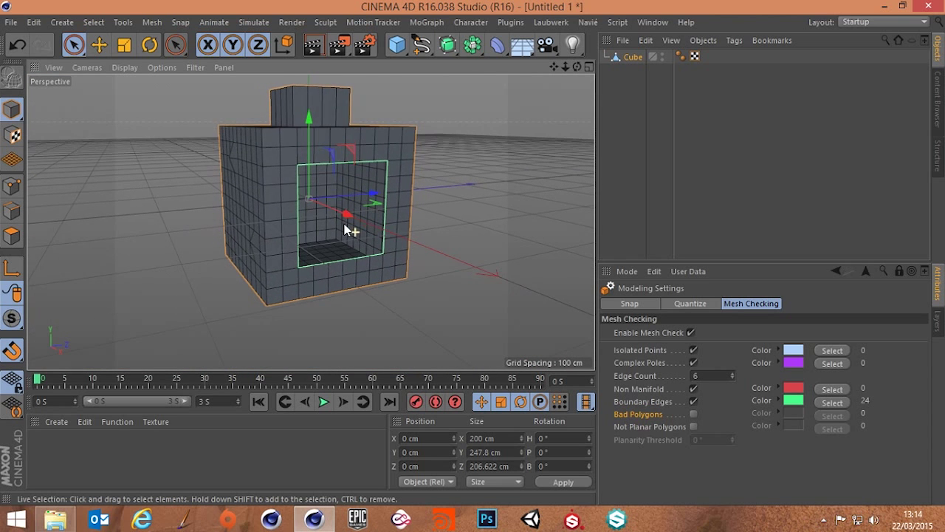
{"action": "left_click_drag", "start_coordinate": [351, 229], "coordinate": [360, 219]}
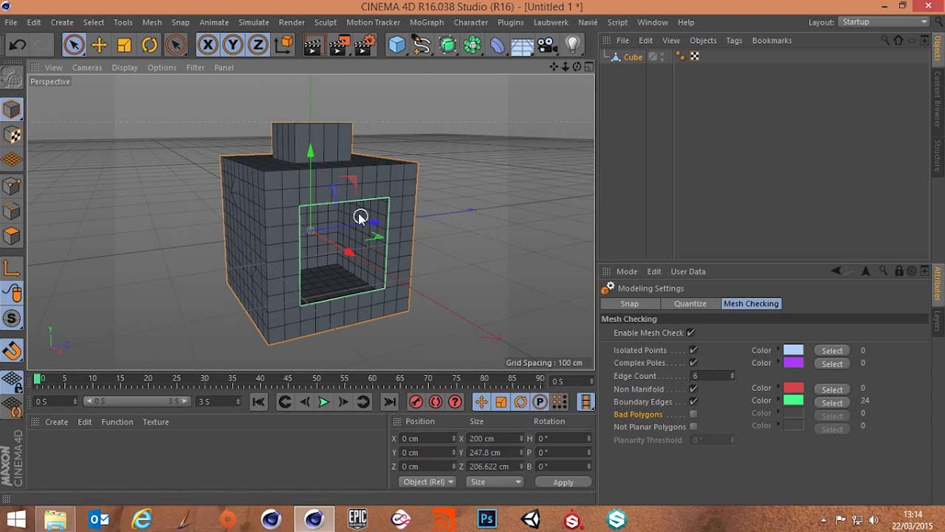
{"action": "mouse_move", "coordinate": [366, 238]}
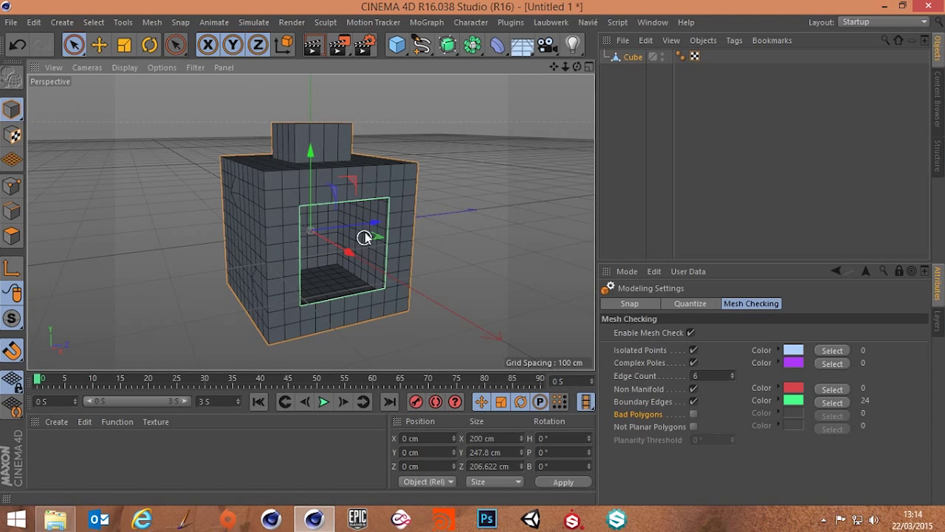
Give the Cube a Display tag with Backface Culling and inspect its settings
{"action": "right_click", "coordinate": [638, 56]}
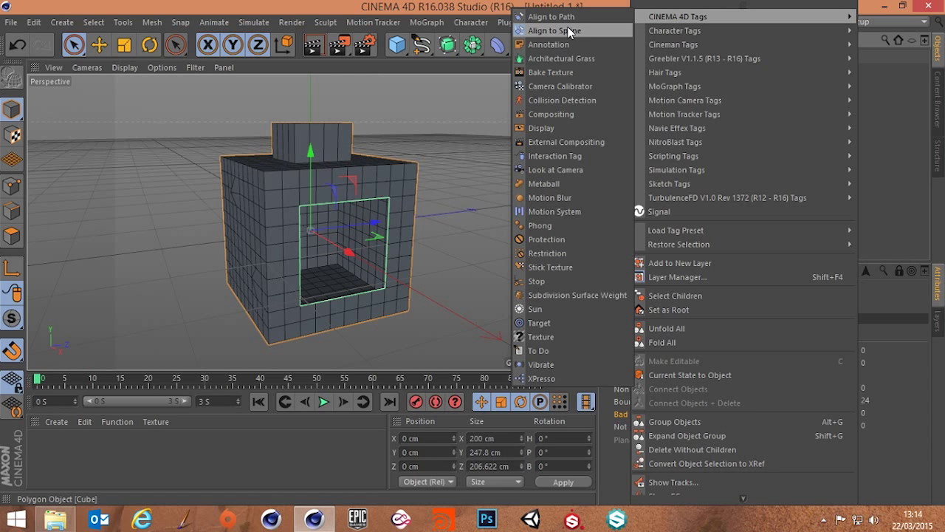
{"action": "mouse_move", "coordinate": [562, 86]}
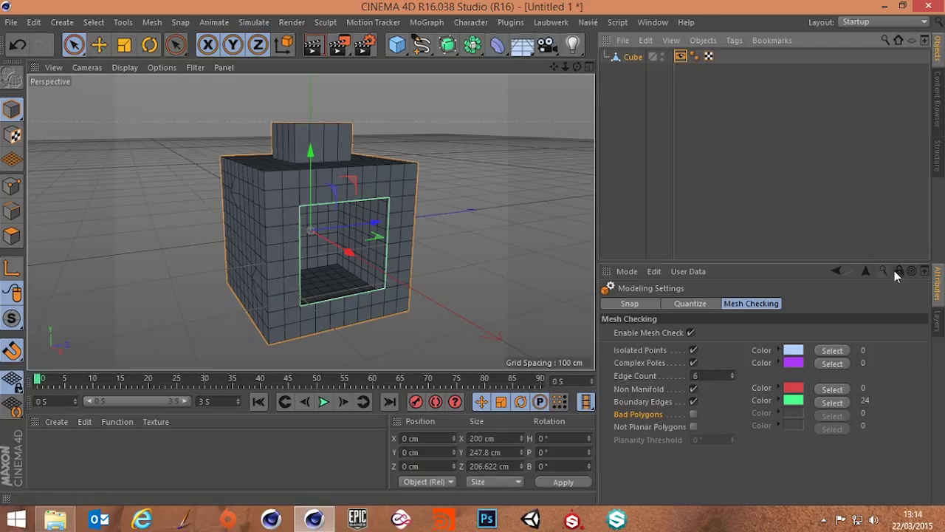
{"action": "left_click", "coordinate": [681, 56]}
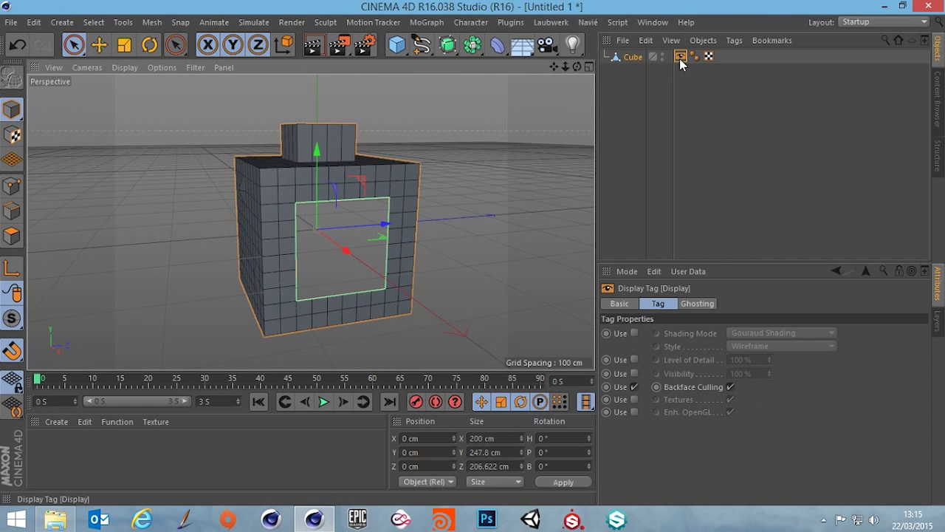
{"action": "left_click", "coordinate": [632, 56]}
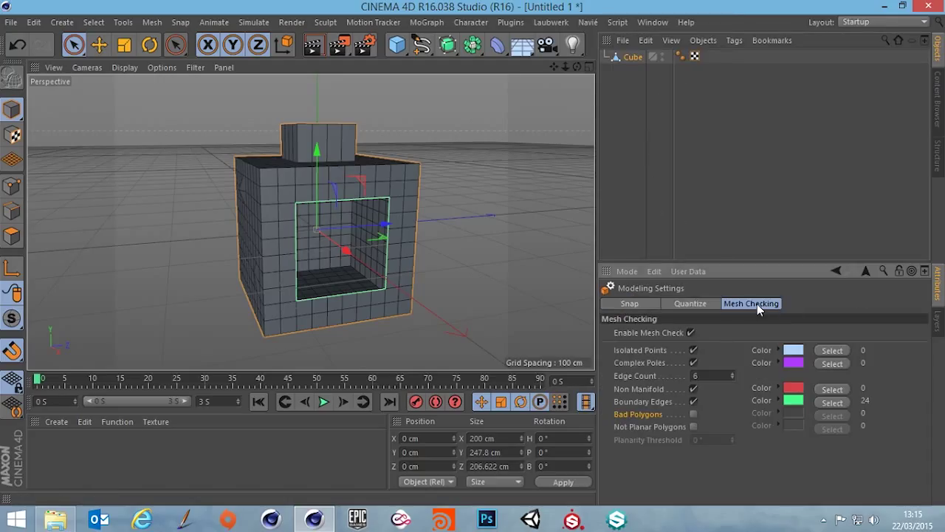
{"action": "mouse_move", "coordinate": [899, 281]}
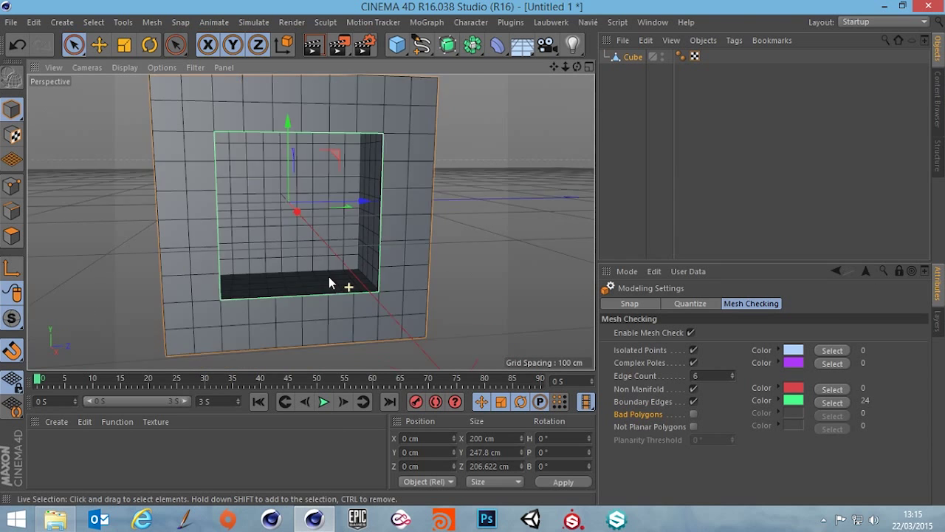
Zoom into the front opening and close the polygon hole to remove the boundary edges
{"action": "left_click_drag", "start_coordinate": [331, 283], "coordinate": [358, 287]}
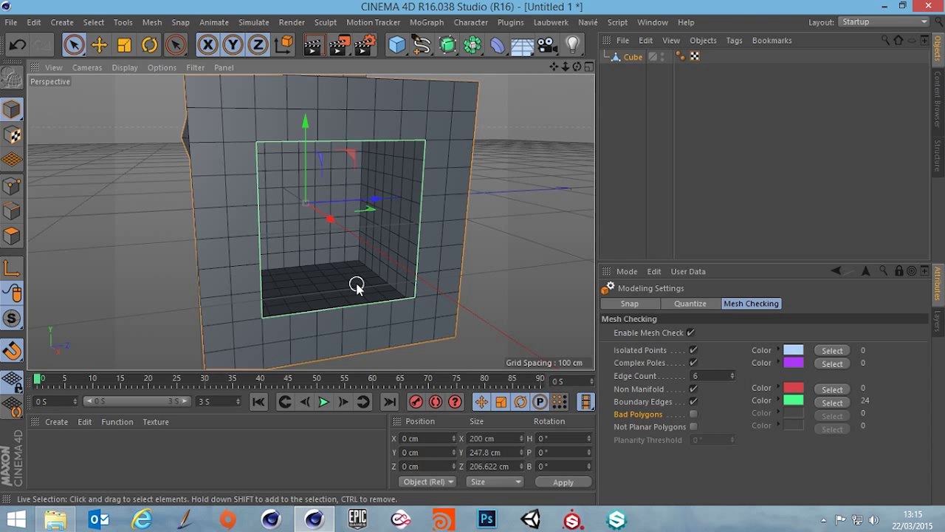
{"action": "left_click_drag", "start_coordinate": [357, 284], "coordinate": [372, 288]}
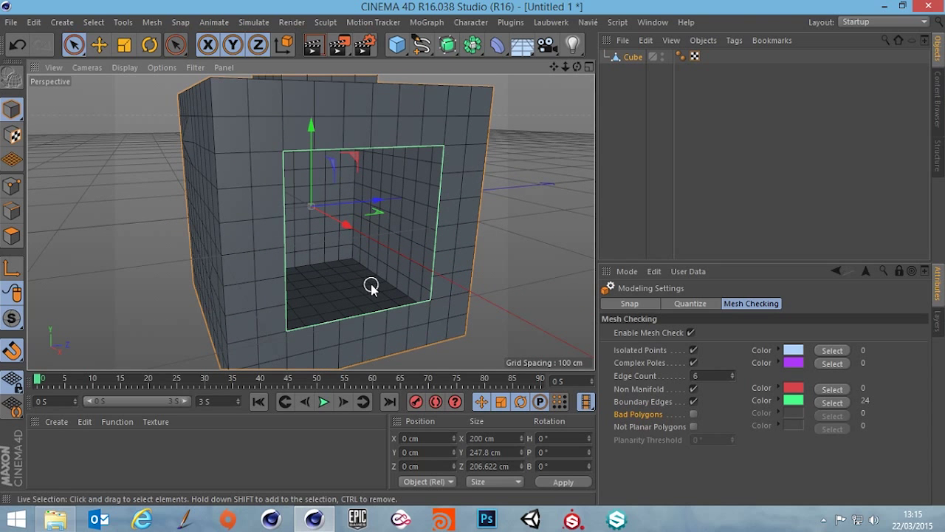
{"action": "mouse_move", "coordinate": [299, 263]}
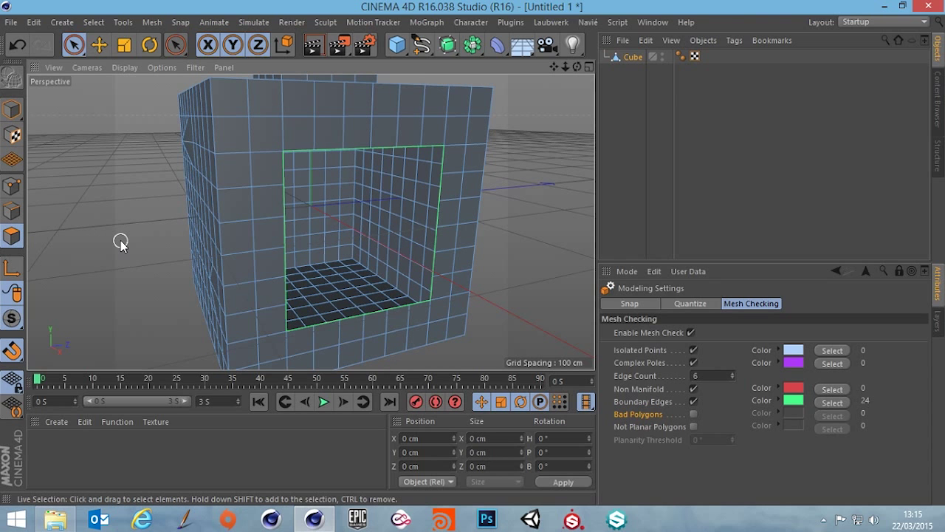
{"action": "mouse_move", "coordinate": [125, 218]}
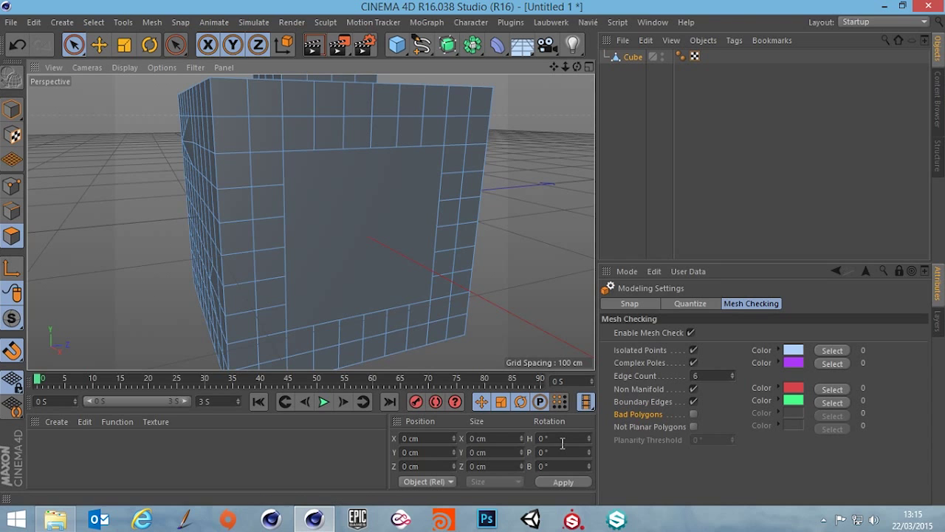
{"action": "left_click", "coordinate": [346, 159]}
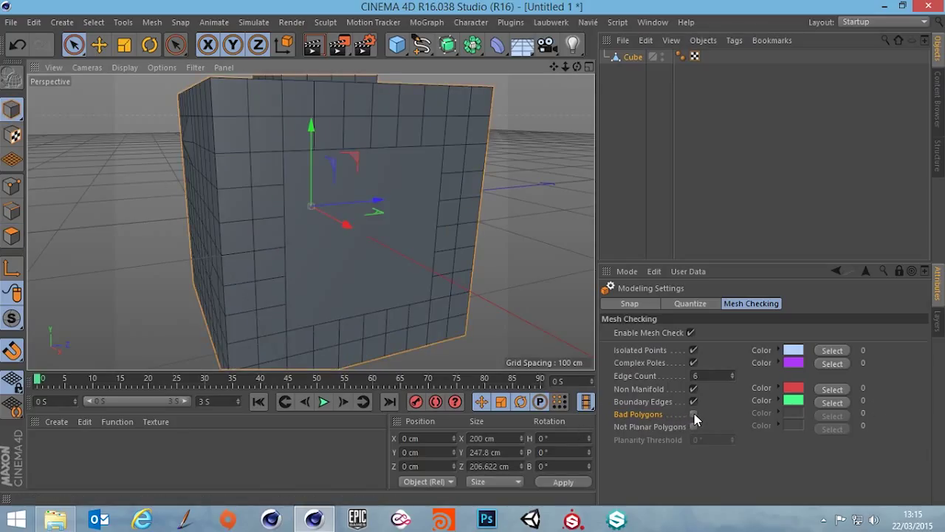
Enable Bad Polygons checking and slide the two stray side points back in line along X
{"action": "left_click", "coordinate": [693, 413]}
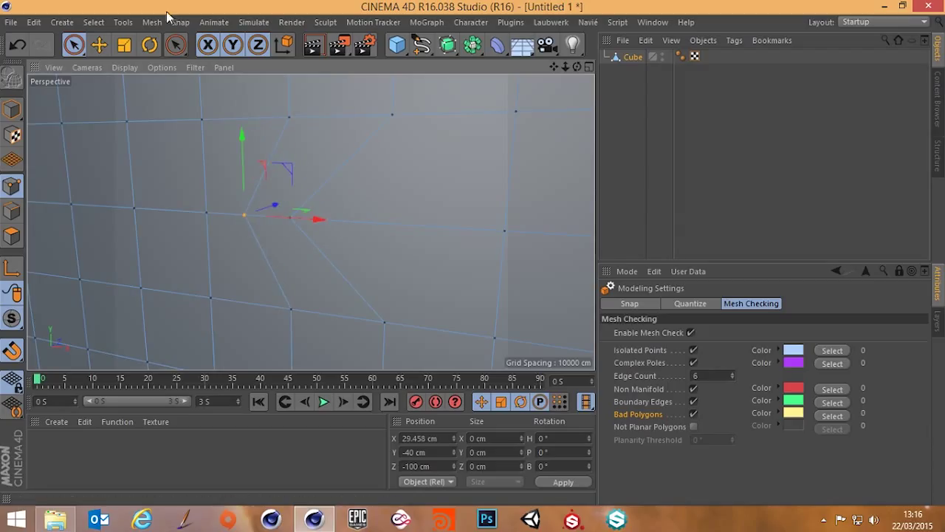
{"action": "left_click", "coordinate": [180, 22]}
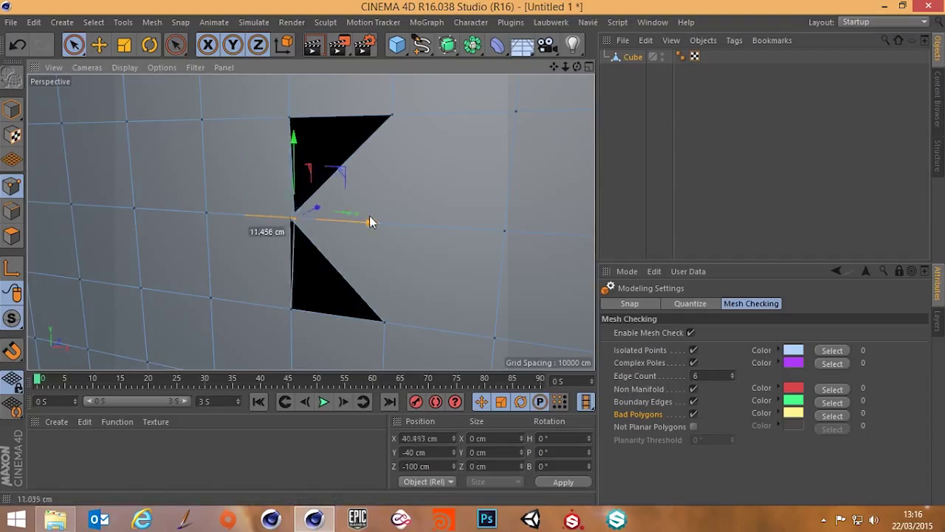
{"action": "left_click_drag", "start_coordinate": [357, 214], "coordinate": [325, 220]}
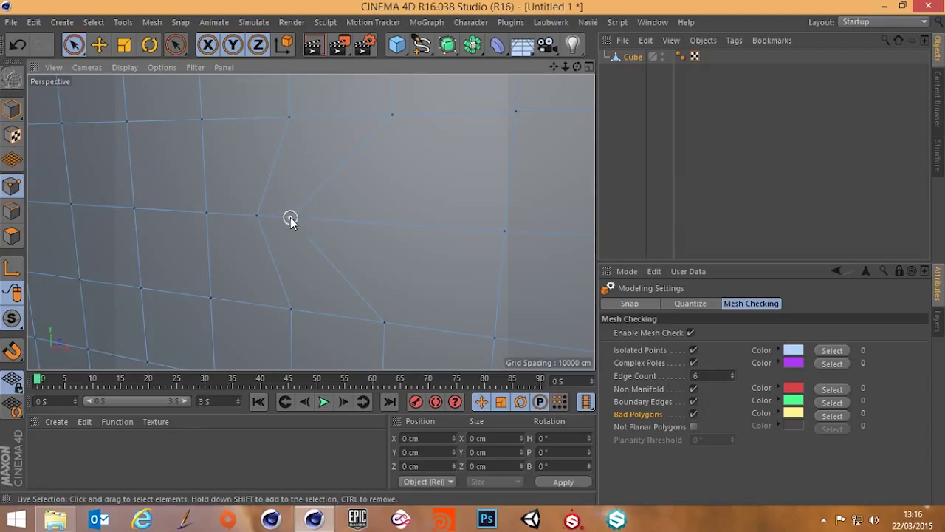
{"action": "left_click_drag", "start_coordinate": [290, 222], "coordinate": [461, 236]}
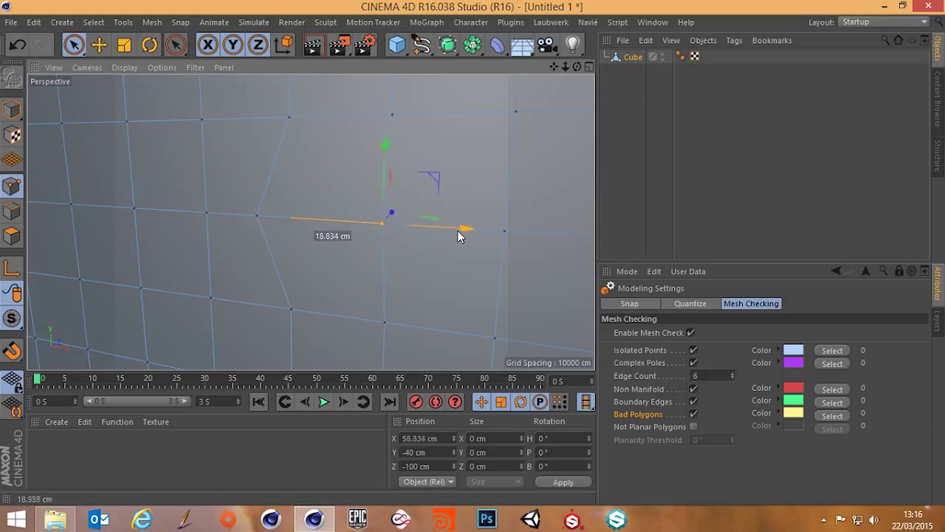
{"action": "left_click_drag", "start_coordinate": [466, 228], "coordinate": [333, 220]}
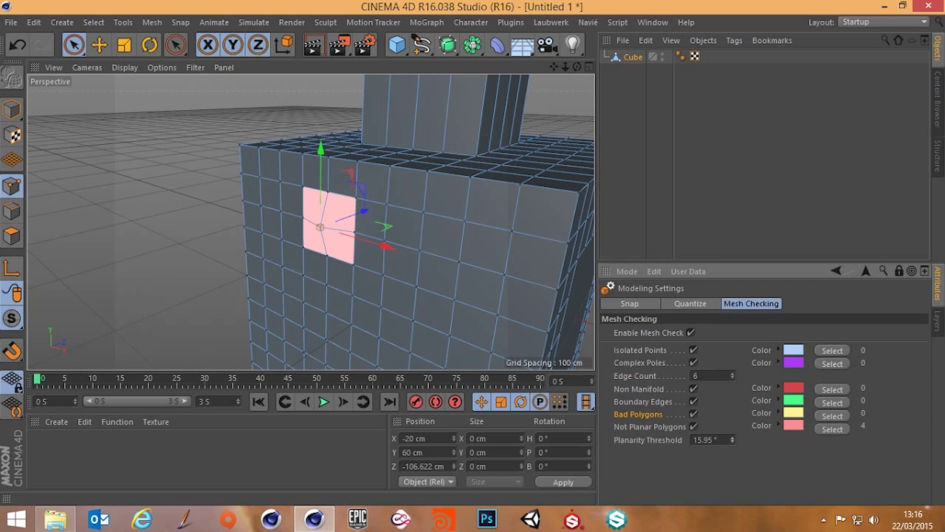
Raise the Mesh Checking planarity threshold from 15.95° to 19.75° to expose the warped side face
{"action": "left_click_drag", "start_coordinate": [709, 440], "coordinate": [735, 440]}
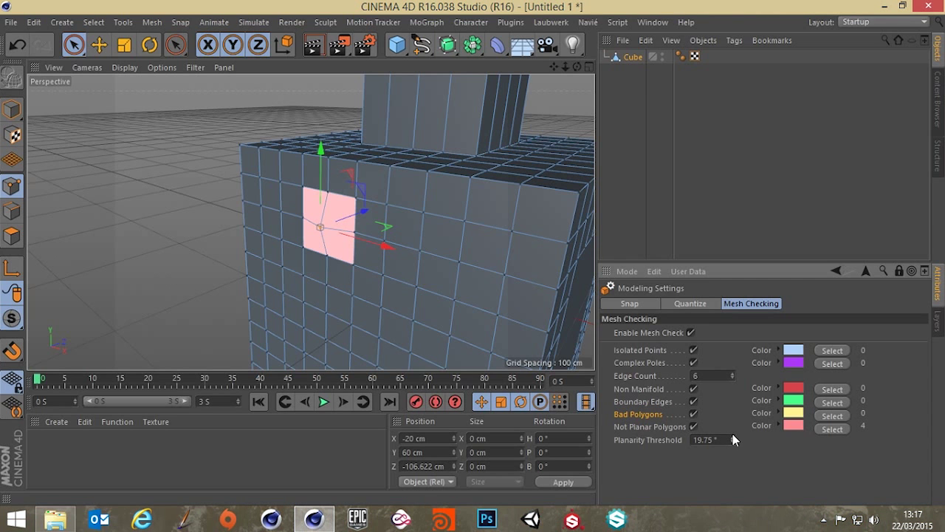
{"action": "left_click_drag", "start_coordinate": [712, 440], "coordinate": [731, 441]}
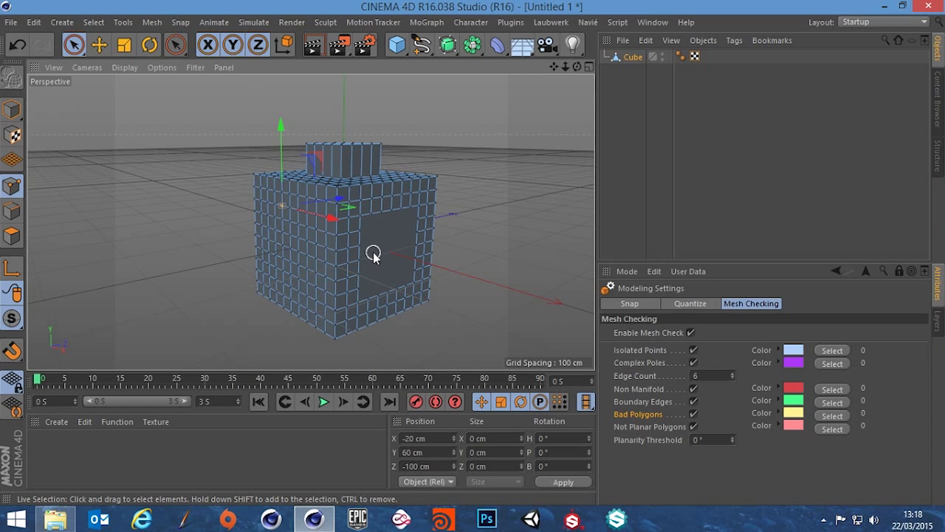
{"action": "mouse_move", "coordinate": [384, 259]}
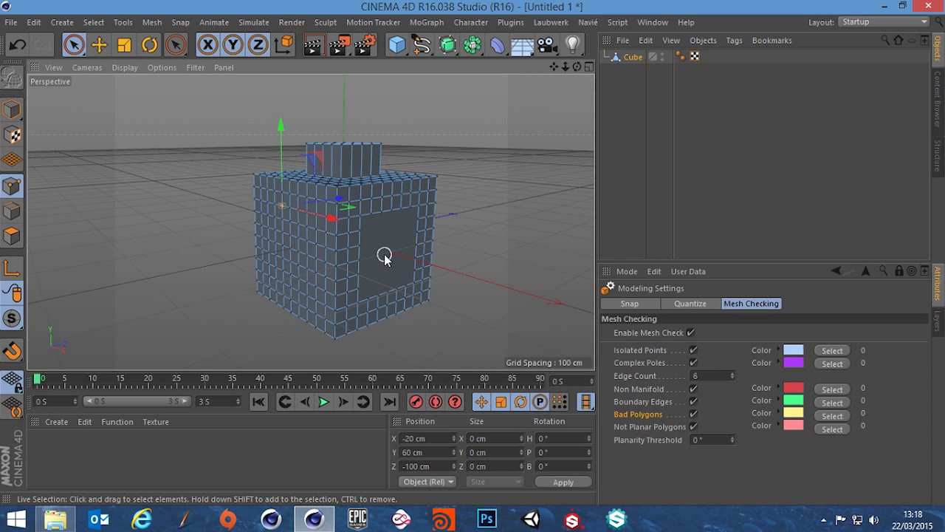